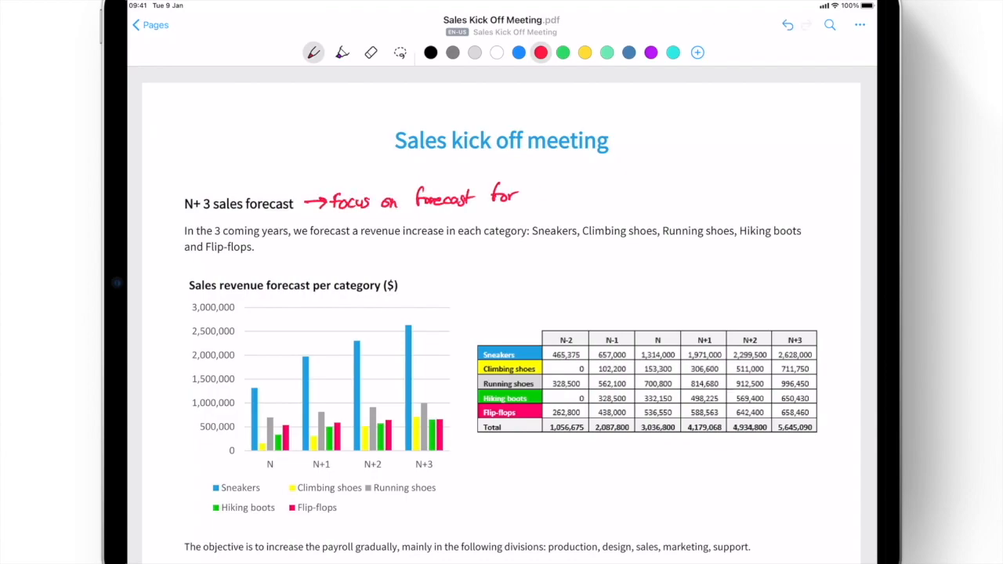
Step: Write 'focus on forecast for' in red beside the N+3 heading and highlight the sentence yellow
{"action": "left_click_drag", "start_coordinate": [535, 195], "coordinate": [758, 195]}
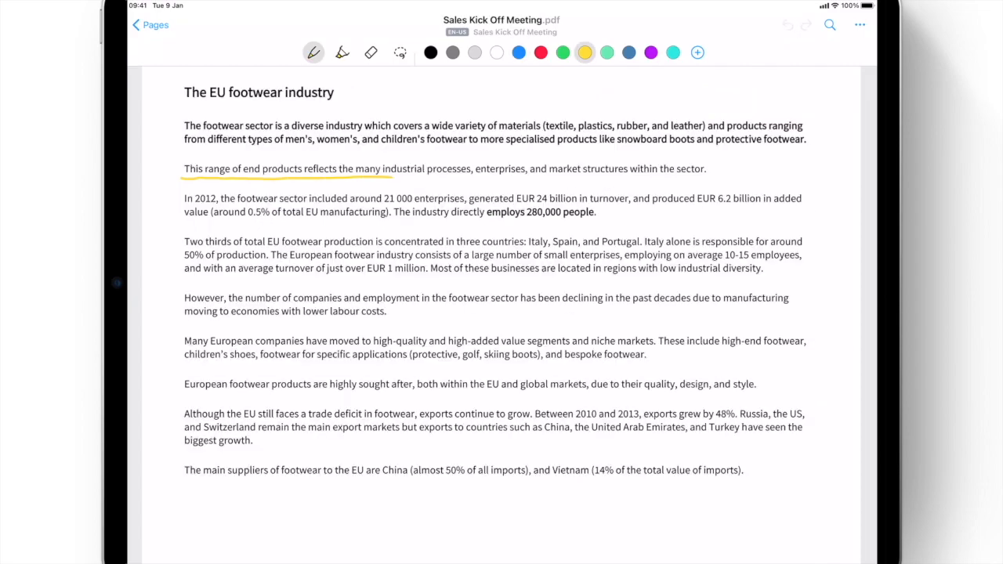
{"action": "left_click_drag", "start_coordinate": [183, 249], "coordinate": [643, 249]}
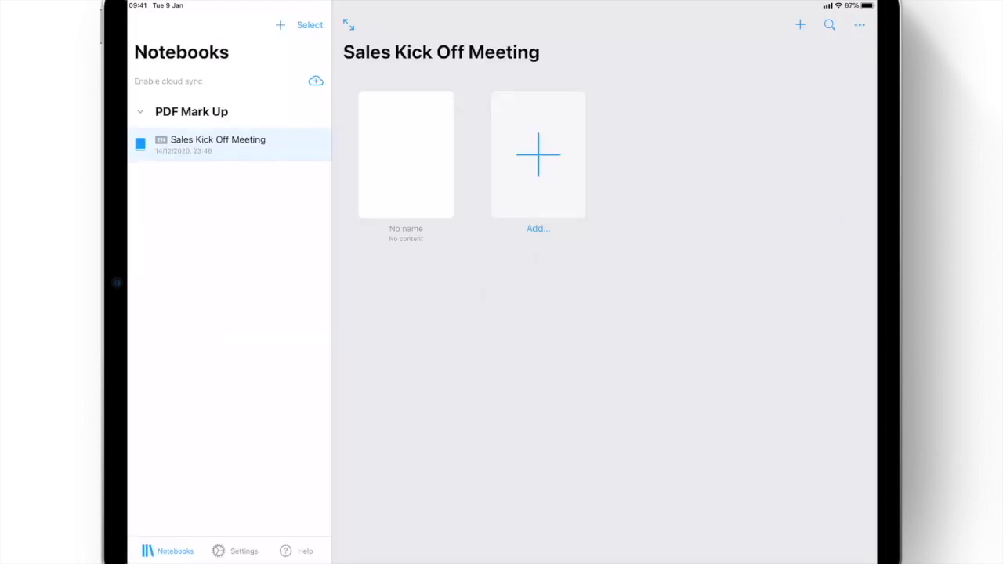
{"action": "left_click", "coordinate": [538, 154]}
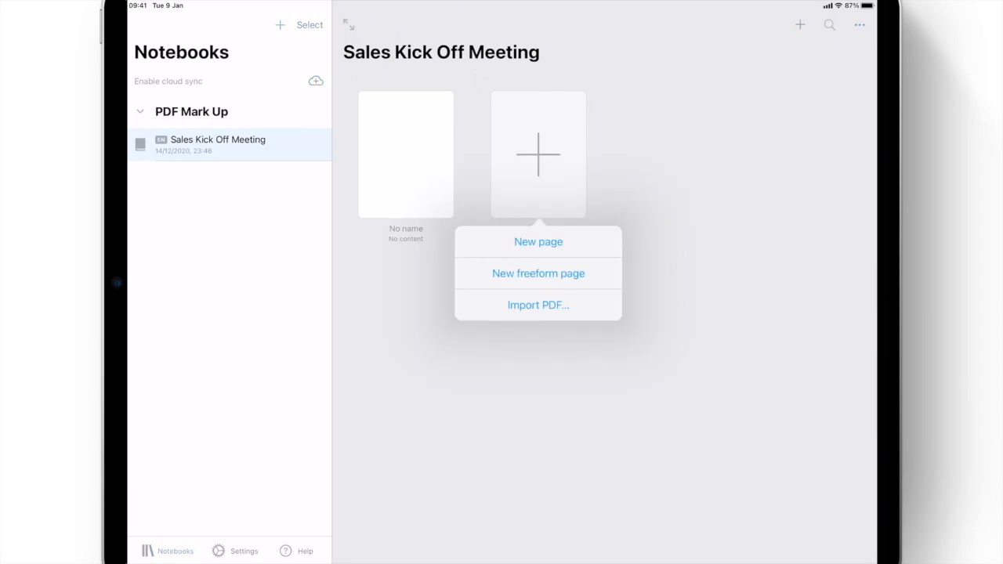
{"action": "left_click", "coordinate": [538, 305]}
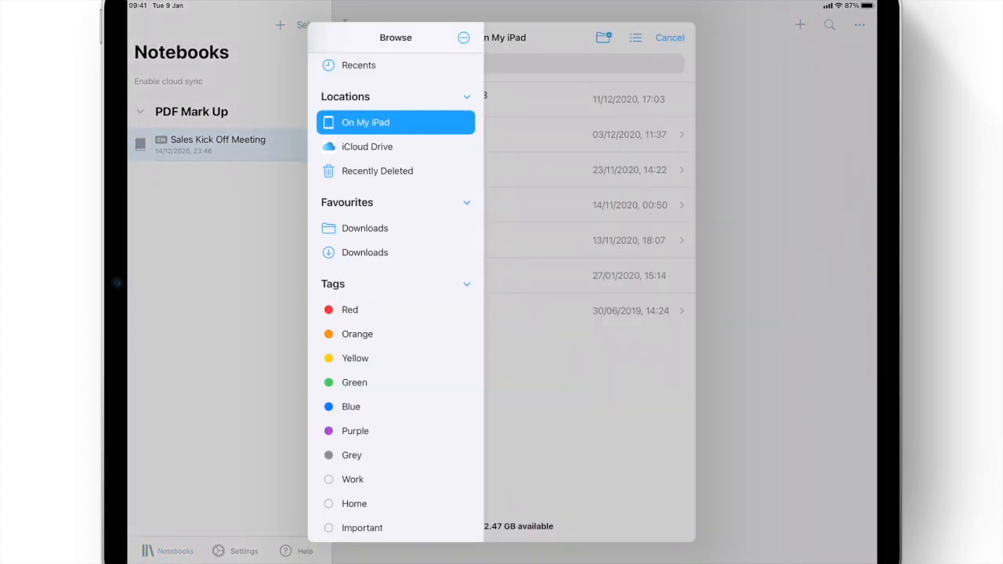
{"action": "left_click", "coordinate": [366, 147]}
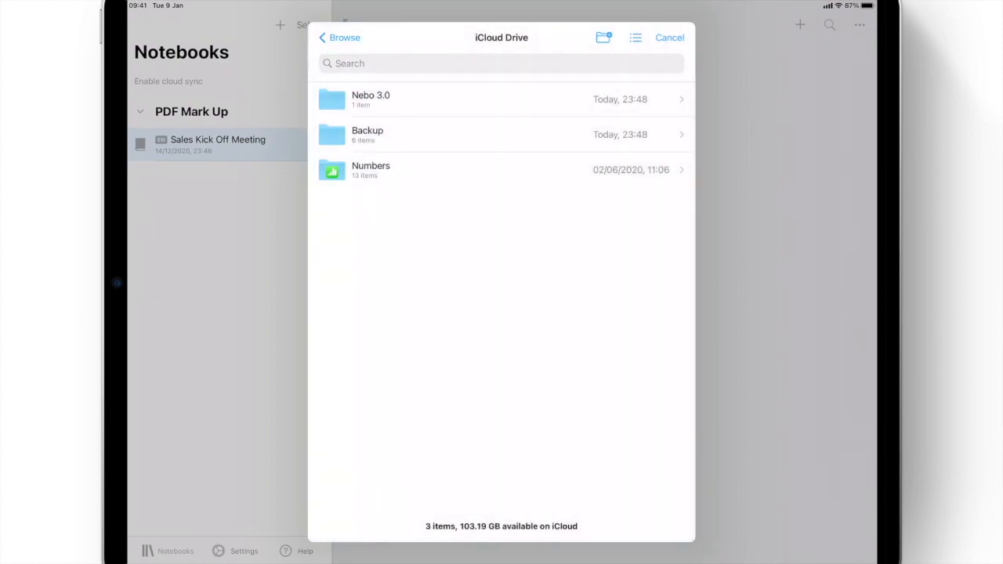
{"action": "left_click", "coordinate": [371, 99]}
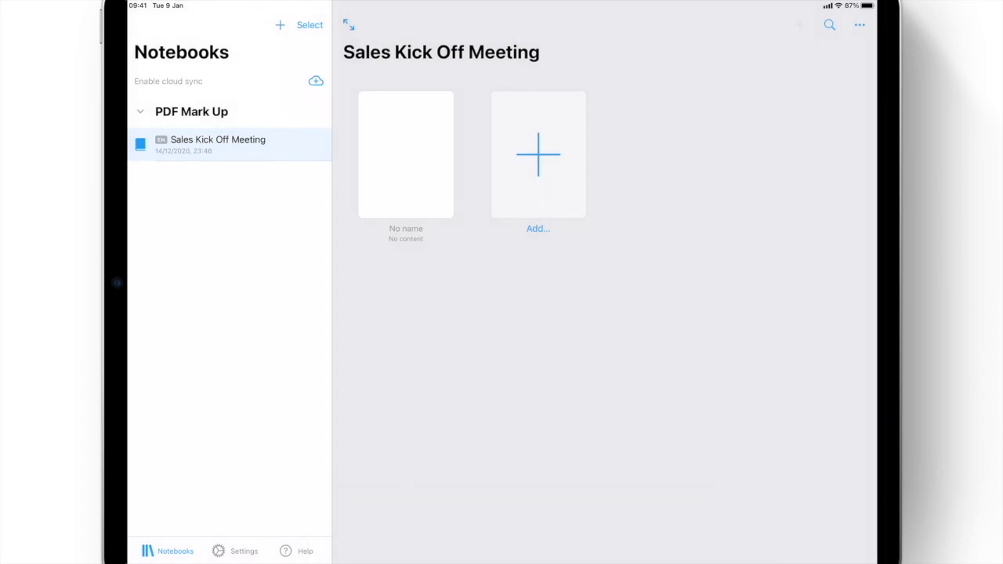
Step: On the sales chart page, draw a custom-blue double arrow between the N+2 and N+3 bars
{"action": "left_click", "coordinate": [405, 154]}
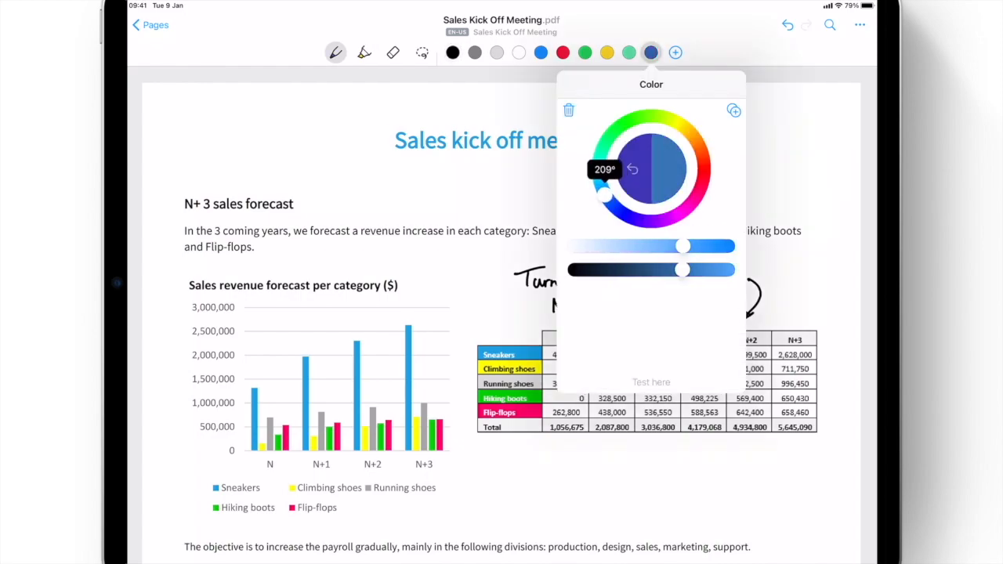
{"action": "left_click", "coordinate": [335, 53]}
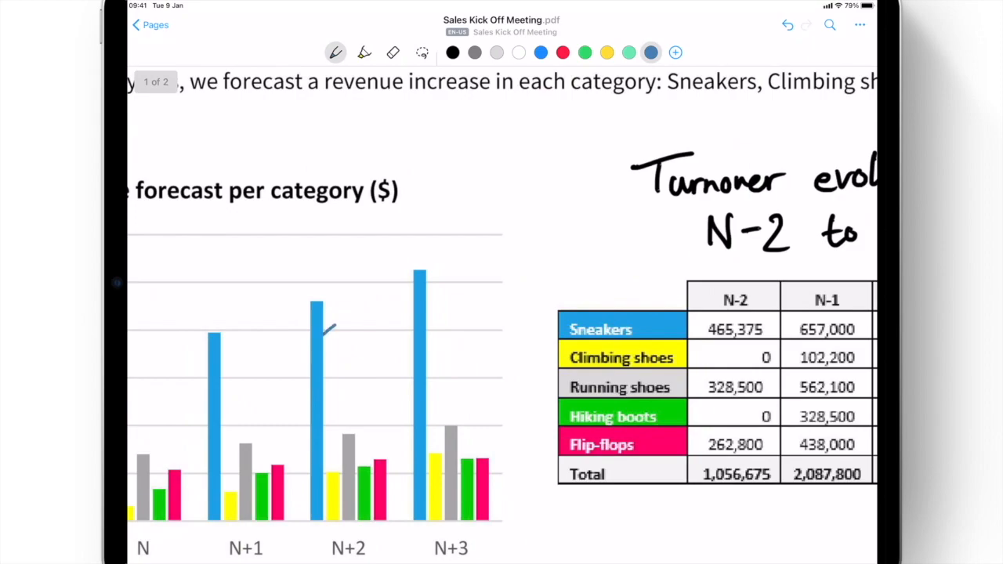
{"action": "left_click_drag", "start_coordinate": [329, 333], "coordinate": [407, 333]}
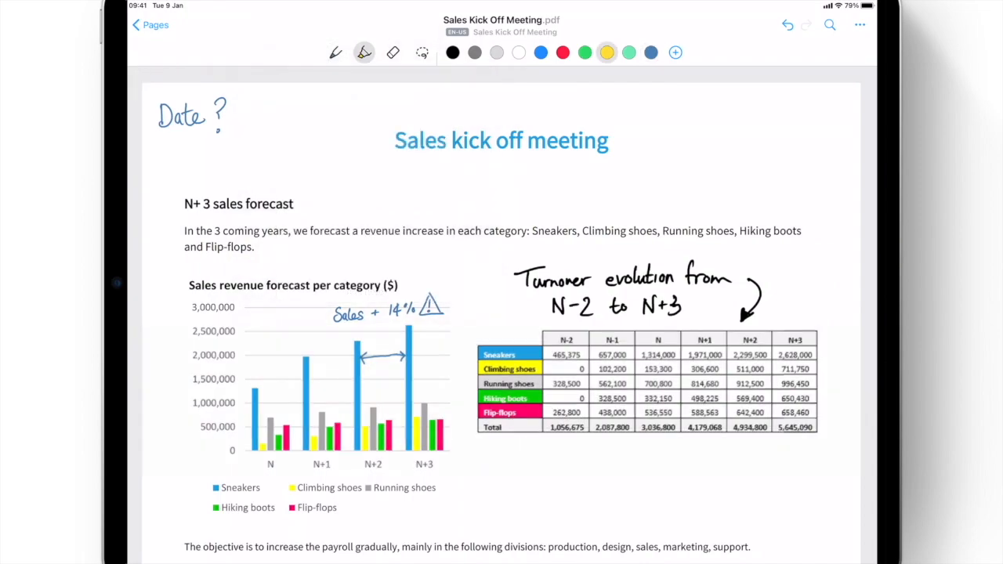
Step: Highlight 'Sales distribution N' in pink and draw a black arrow at the Climbing shoes slice
{"action": "scroll", "scroll_direction": "down", "scroll_amount": 3}
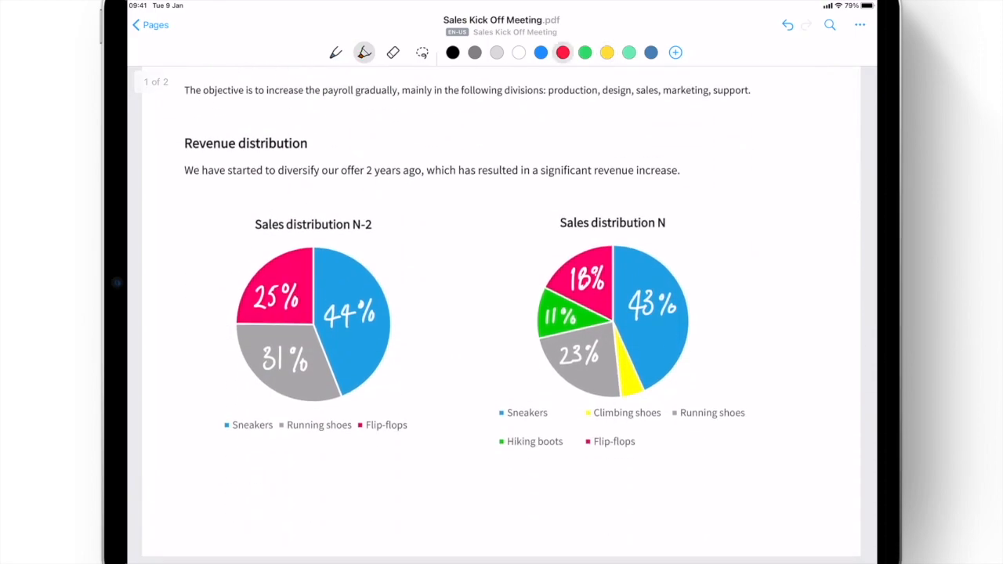
{"action": "left_click_drag", "start_coordinate": [549, 223], "coordinate": [686, 223]}
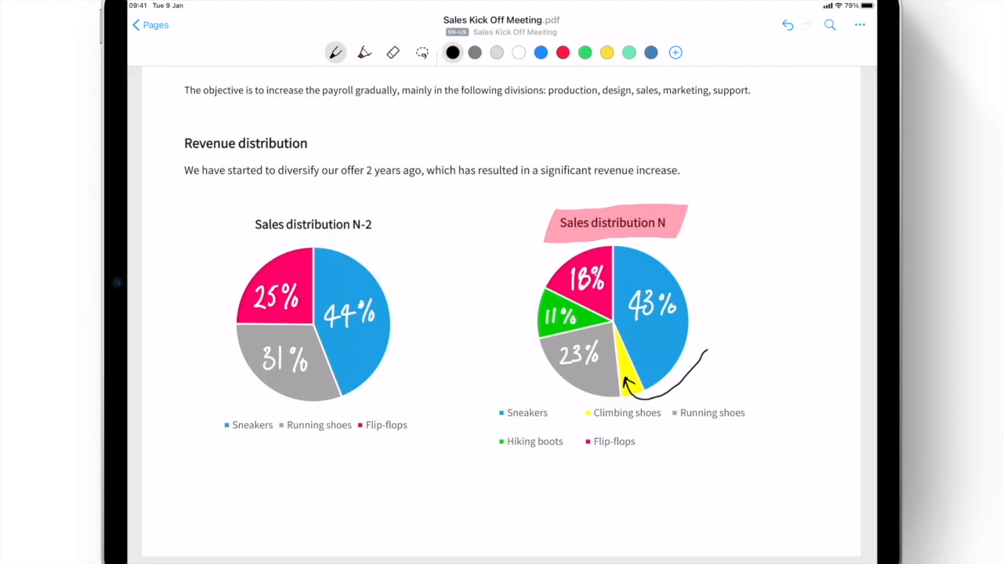
{"action": "left_click_drag", "start_coordinate": [710, 345], "coordinate": [753, 380]}
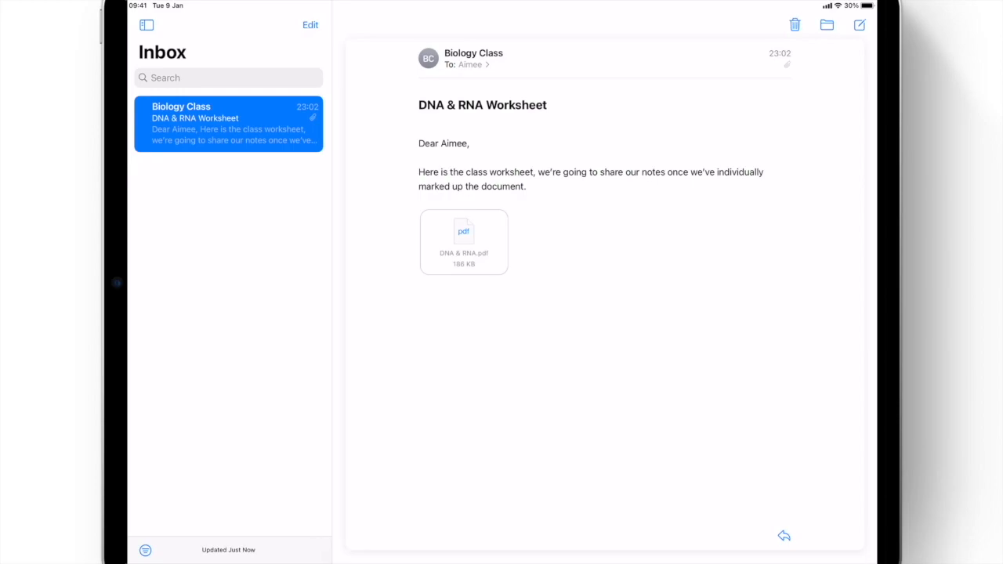
Step: Share the DNA & RNA.pdf attachment to Nebo and import it into Class Notes
{"action": "left_click", "coordinate": [463, 243]}
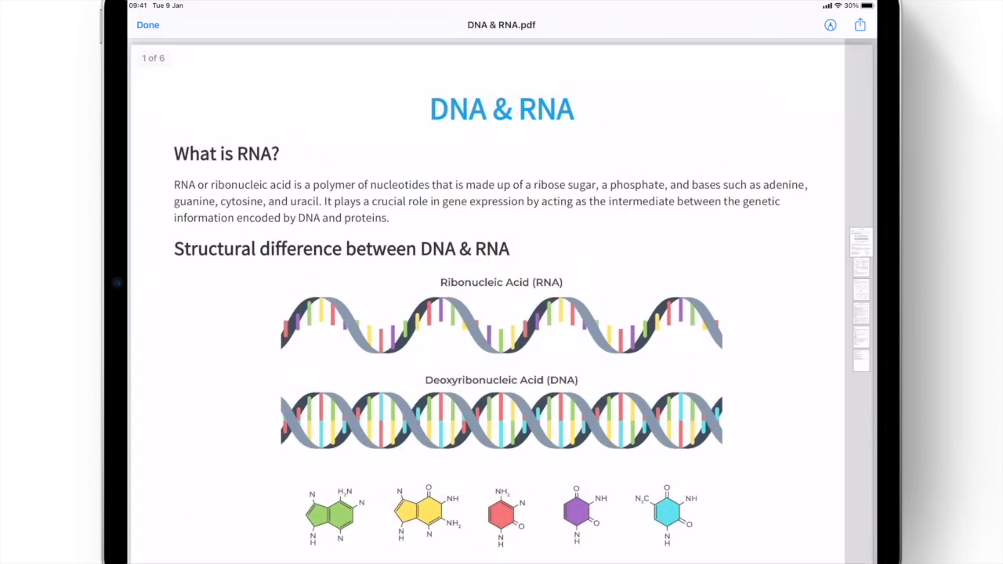
{"action": "left_click", "coordinate": [860, 24]}
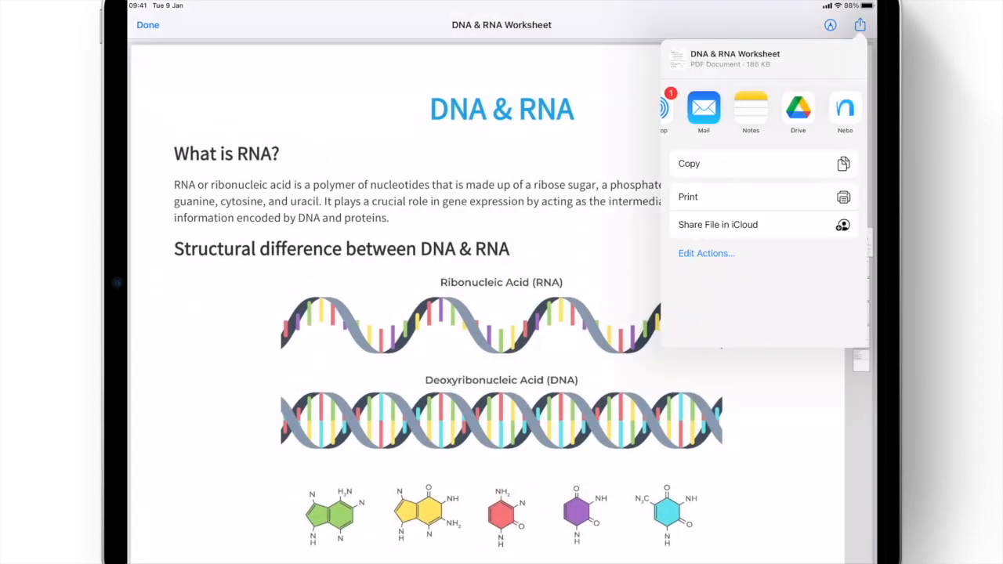
{"action": "left_click", "coordinate": [845, 108]}
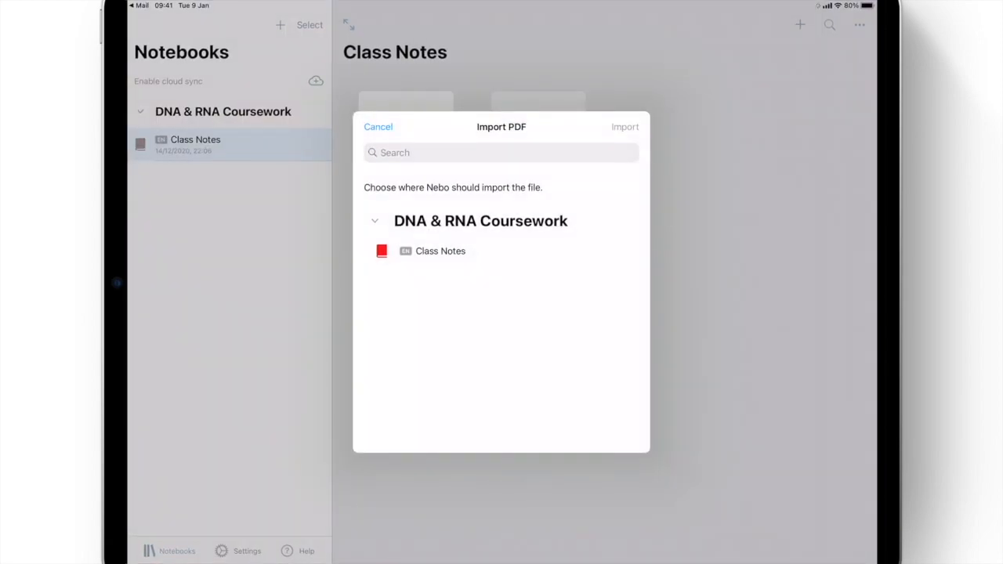
{"action": "left_click", "coordinate": [441, 250]}
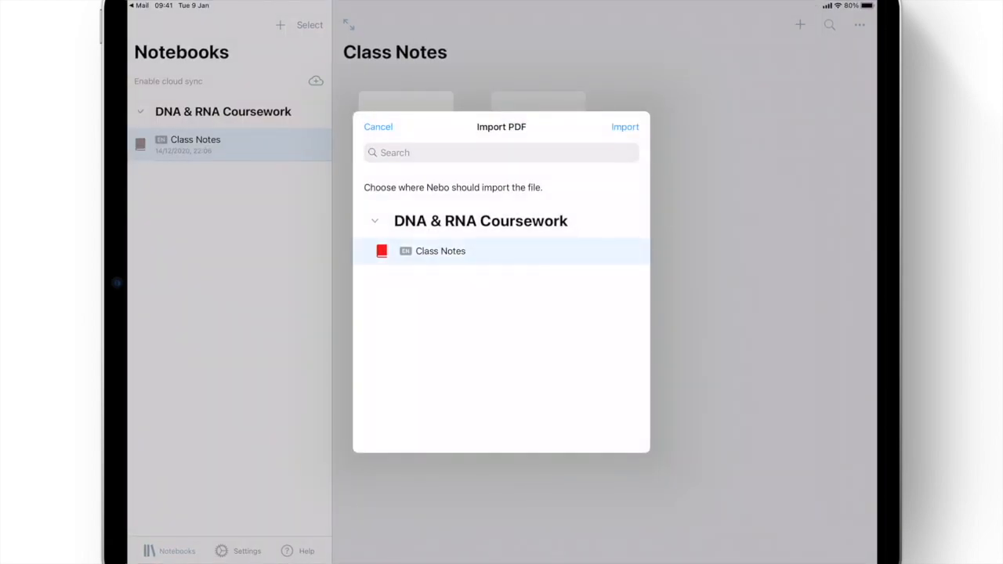
{"action": "left_click", "coordinate": [625, 126]}
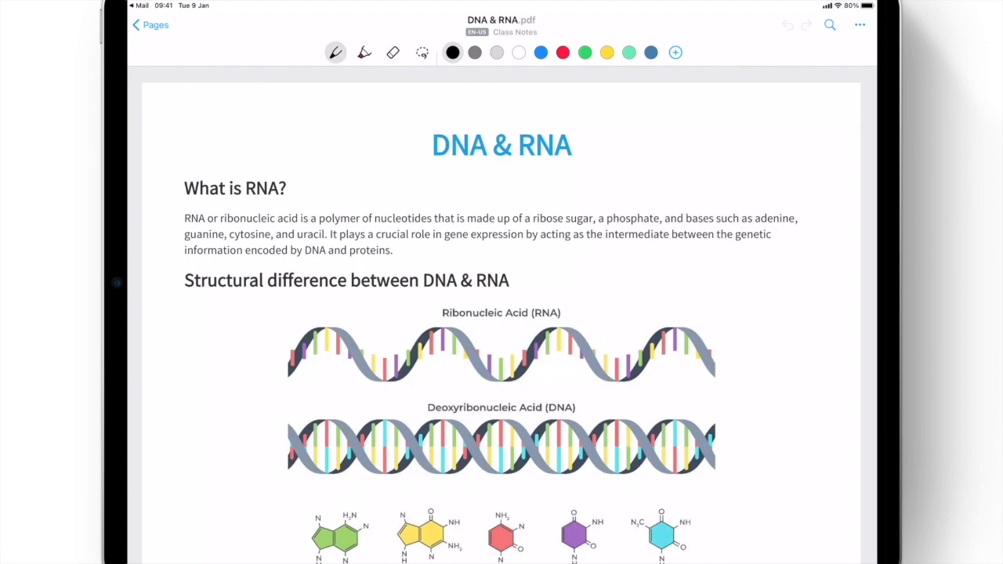
Step: Highlight adenine, cytosine, guanine and uracil in colours and label the structure diagrams
{"action": "scroll", "scroll_direction": "down", "scroll_amount": 3}
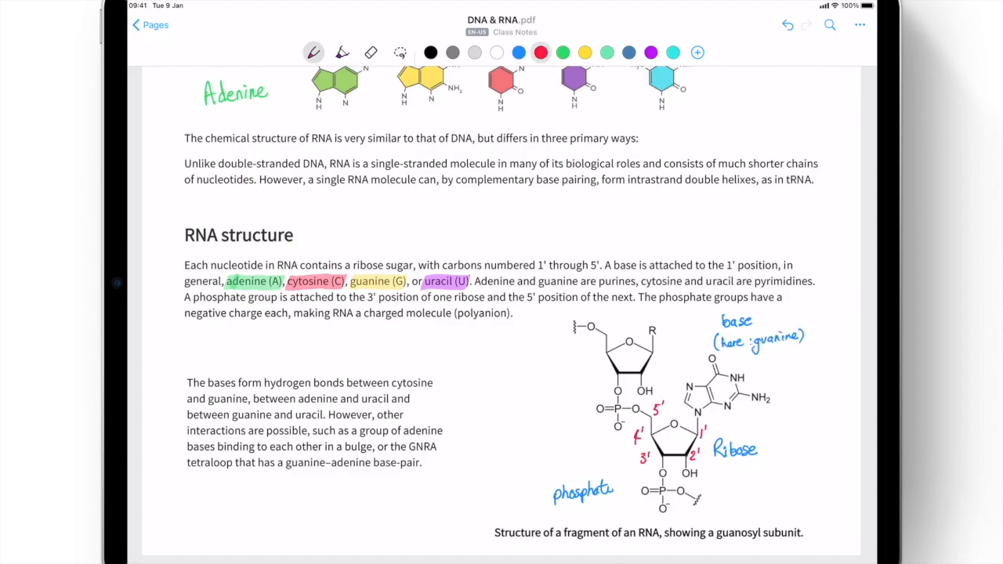
{"action": "left_click_drag", "start_coordinate": [549, 392], "coordinate": [549, 470]}
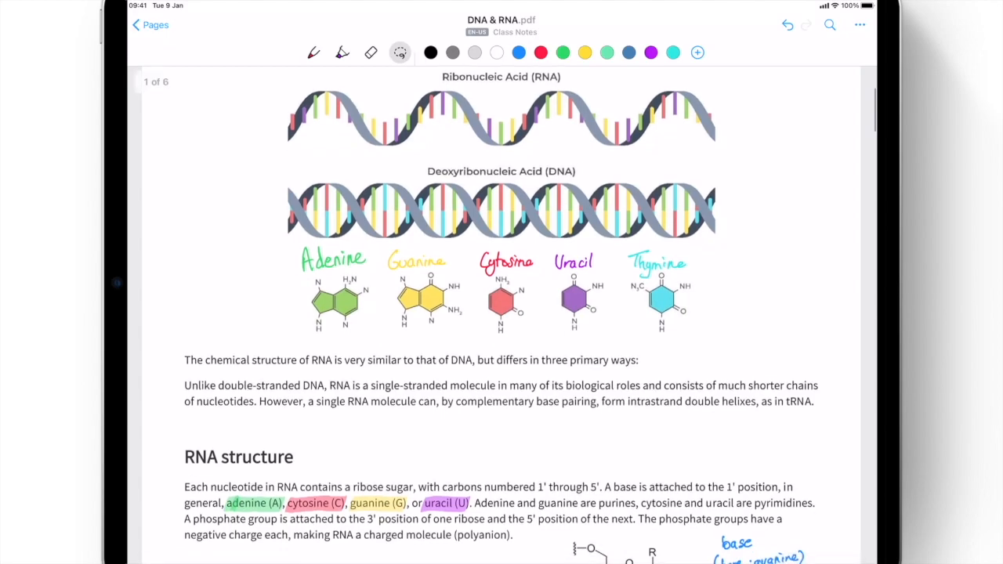
Step: Write '5'→3' direction' on the RNA fragment, then lasso the key phrase at the top
{"action": "scroll", "scroll_direction": "down", "scroll_amount": 3}
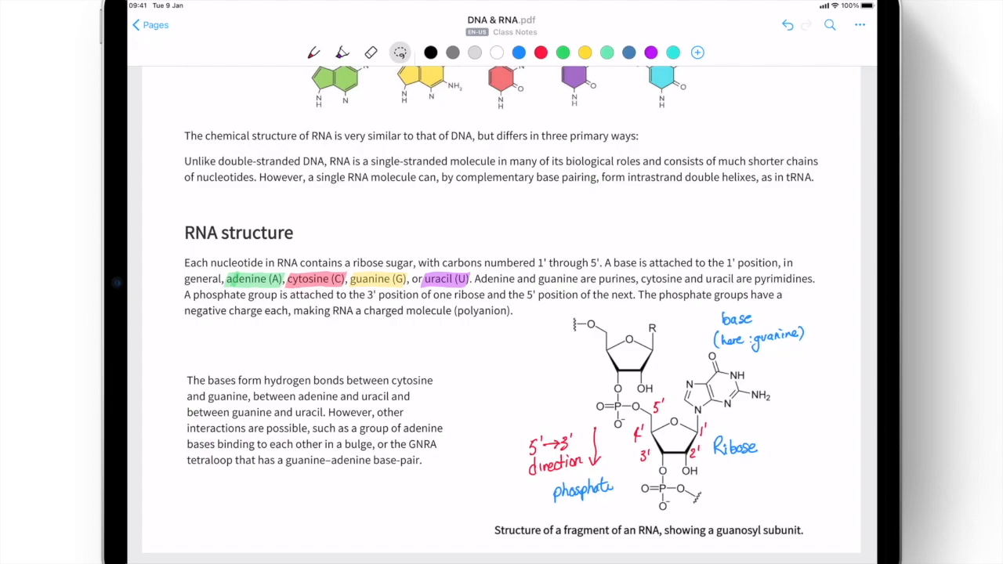
{"action": "scroll", "scroll_direction": "up", "scroll_amount": 3}
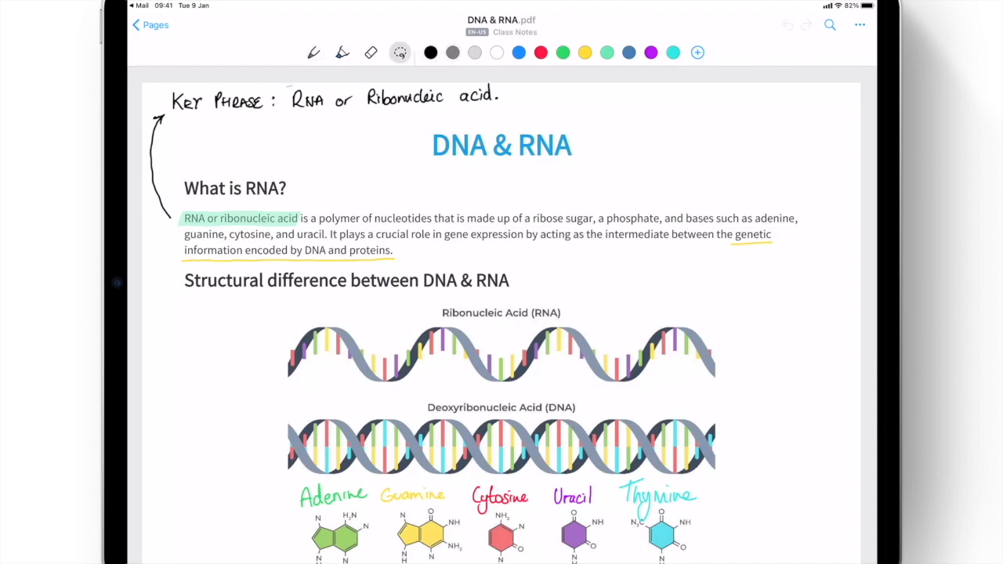
{"action": "left_click", "coordinate": [400, 52]}
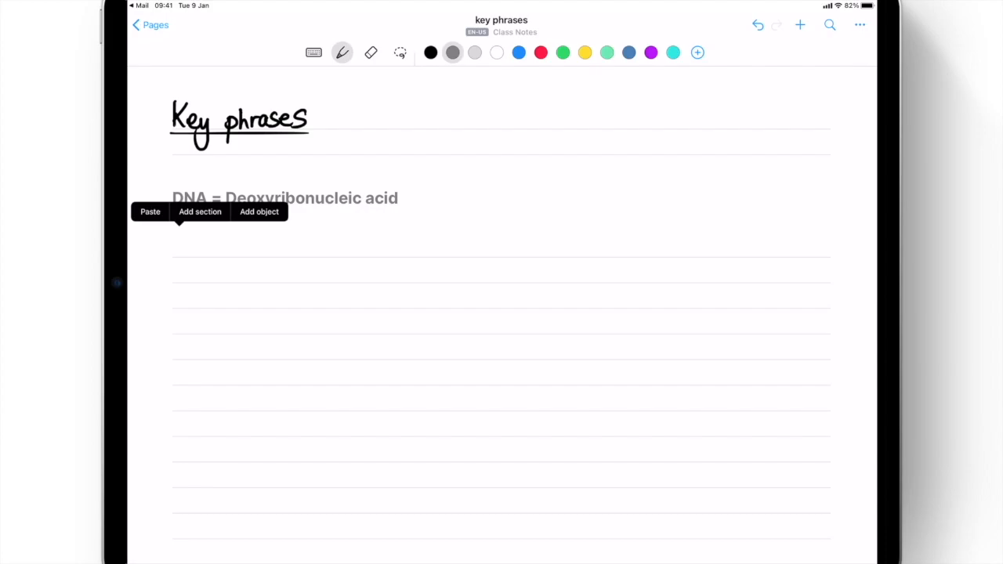
Step: Paste 'RNA or Ribonucleic acid' under the DNA line, match its style, and return to Pages
{"action": "left_click", "coordinate": [150, 212]}
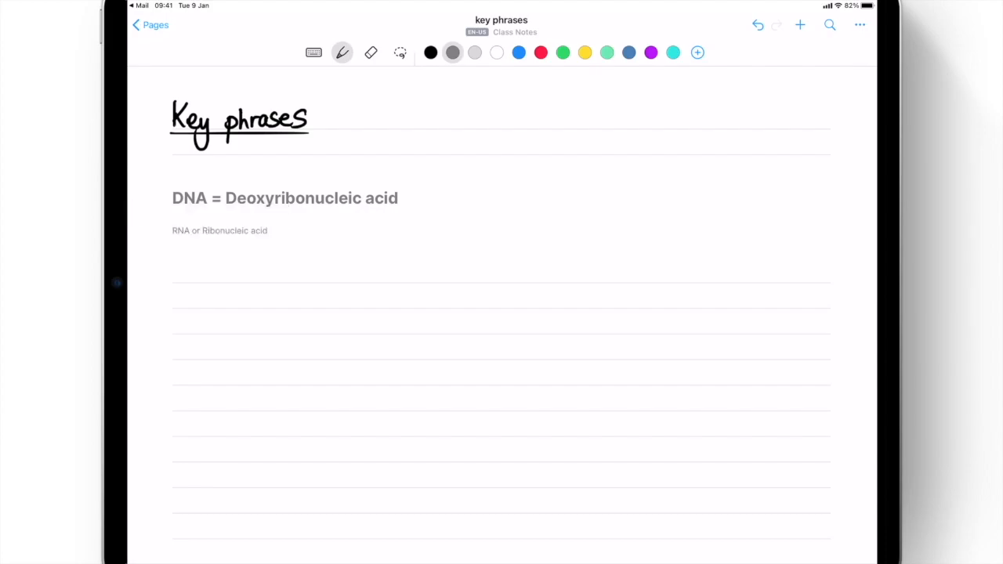
{"action": "left_click", "coordinate": [172, 205]}
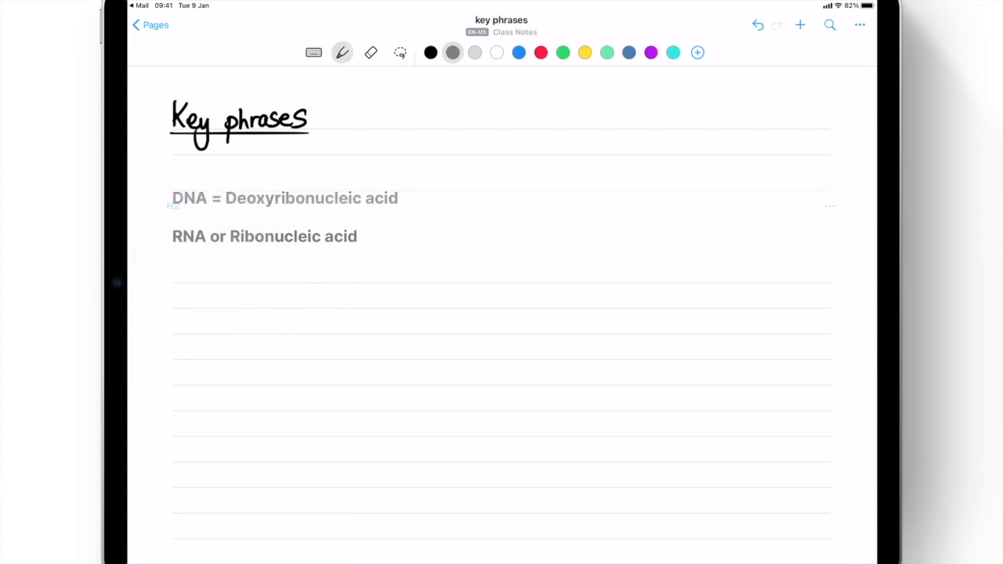
{"action": "left_click", "coordinate": [150, 24]}
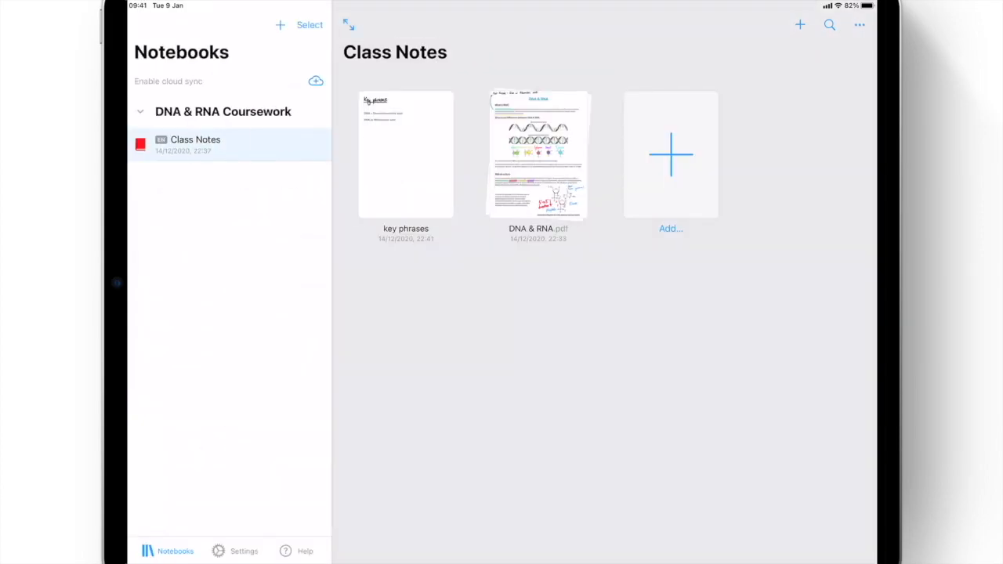
Step: Search the notebook for 'Ribonucleic' and view the matches on the key phrases page
{"action": "left_click", "coordinate": [830, 24]}
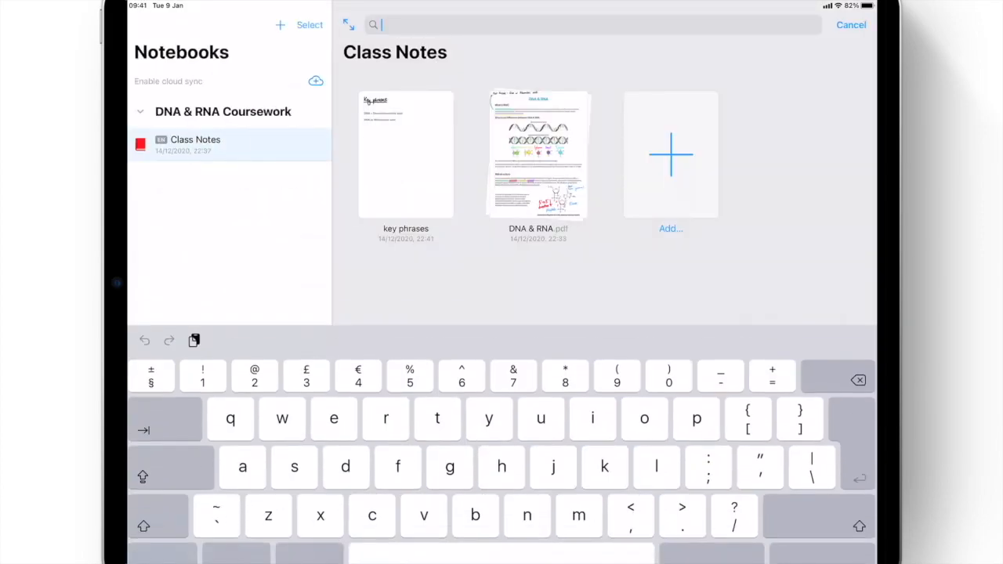
{"action": "type", "text": "Ribo"}
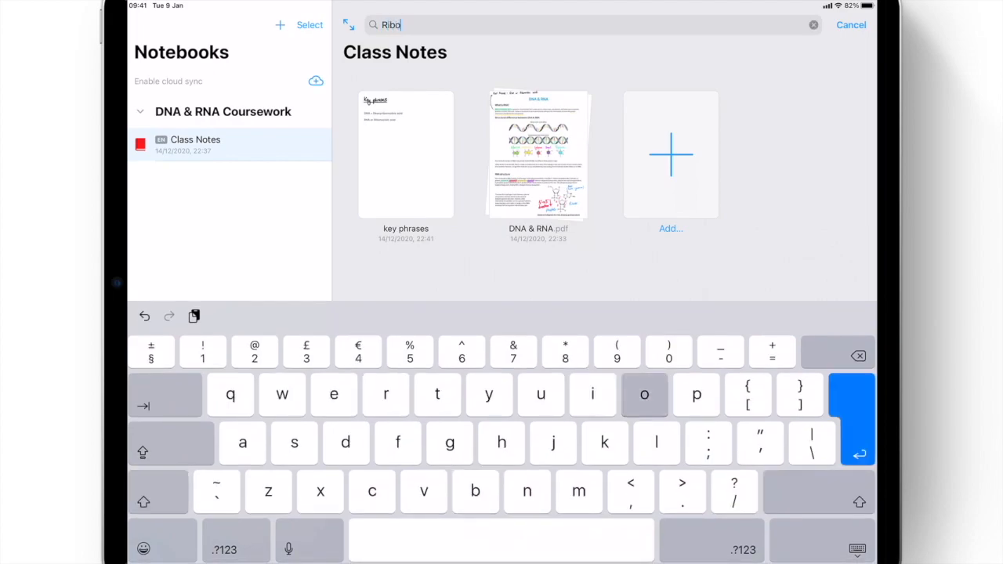
{"action": "type", "text": "nucleic"}
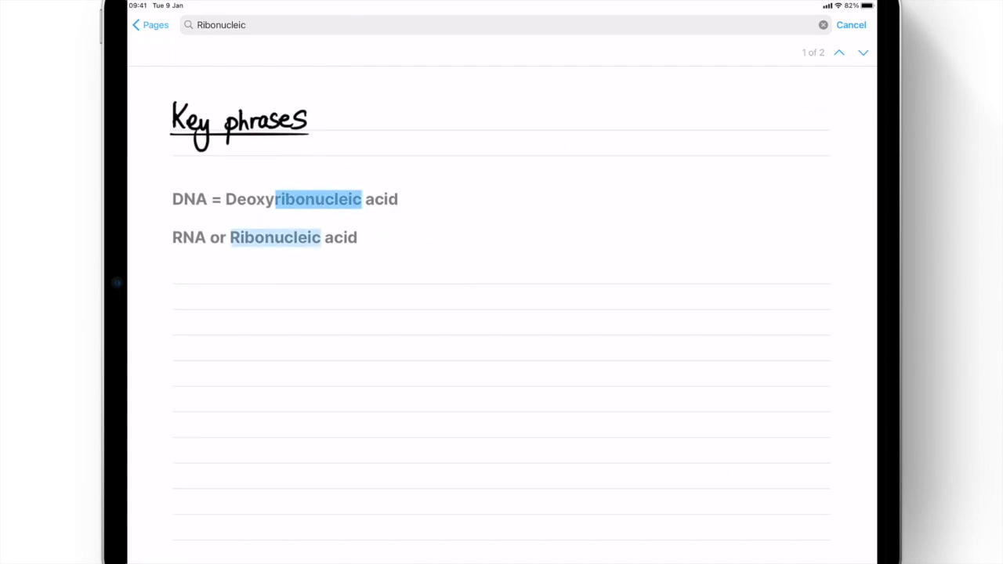
{"action": "left_click", "coordinate": [860, 25]}
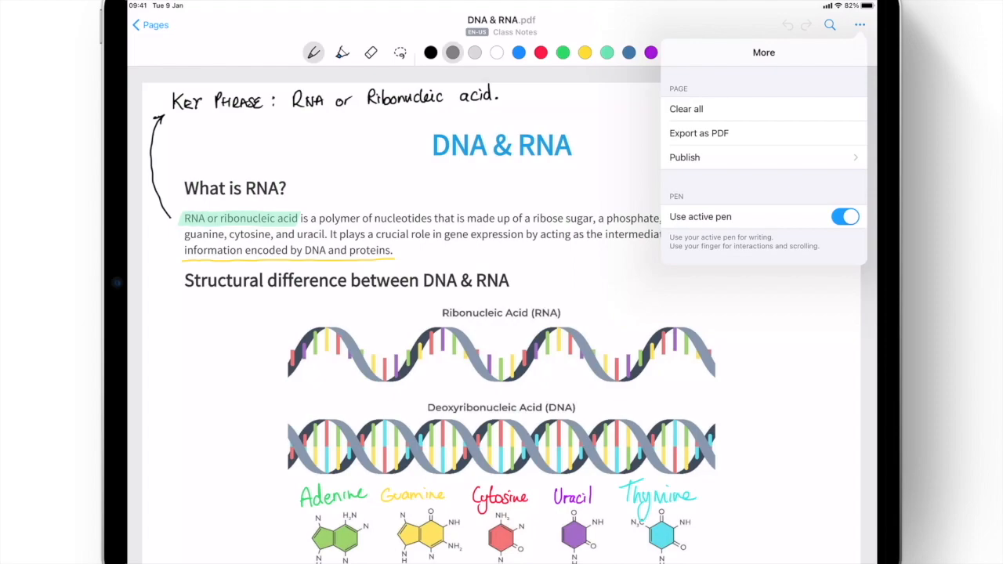
Step: Export the DNA & RNA page as PDF, then publish the DNA & RNA document
{"action": "left_click", "coordinate": [698, 133]}
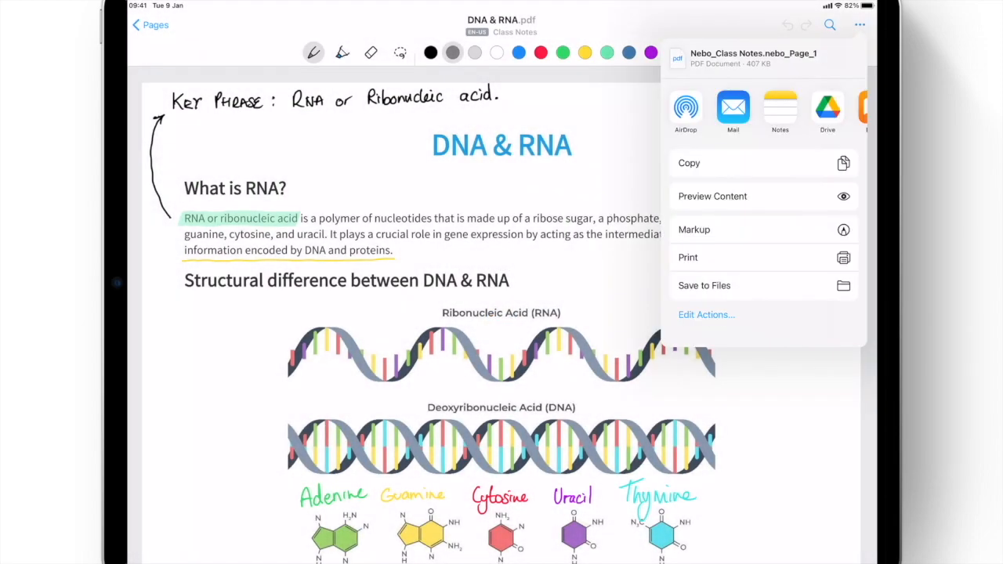
{"action": "left_click", "coordinate": [860, 25]}
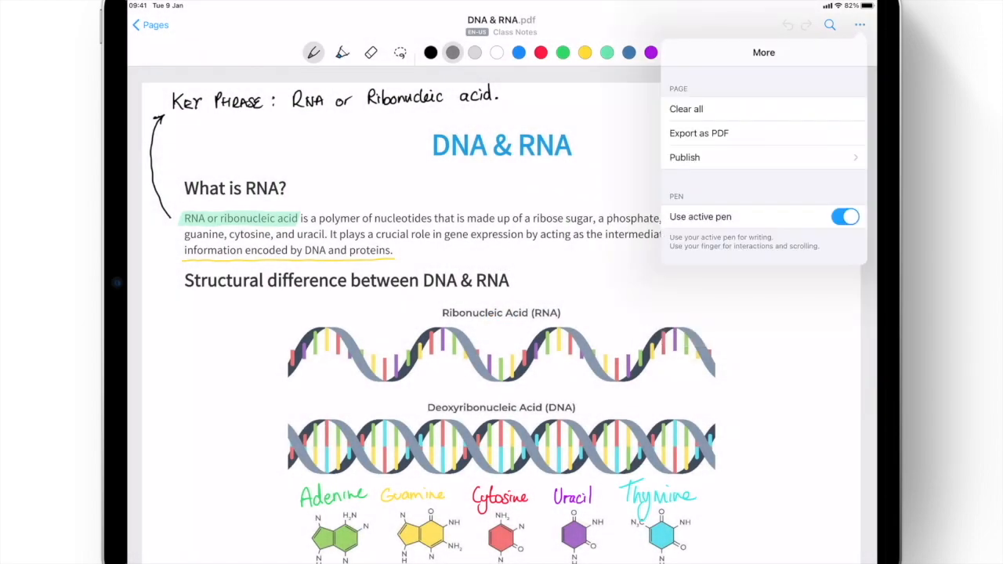
{"action": "left_click", "coordinate": [685, 157]}
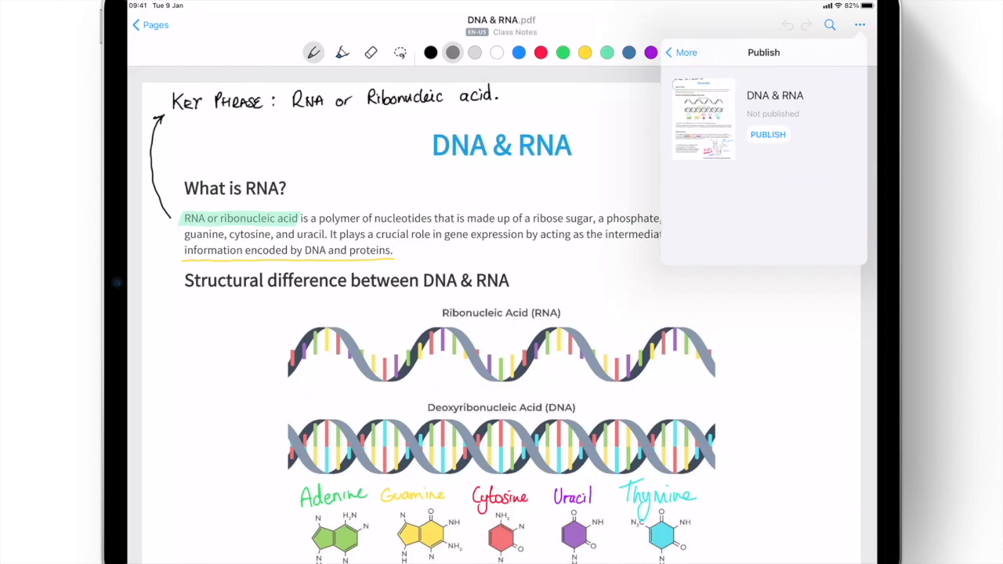
{"action": "left_click", "coordinate": [768, 134]}
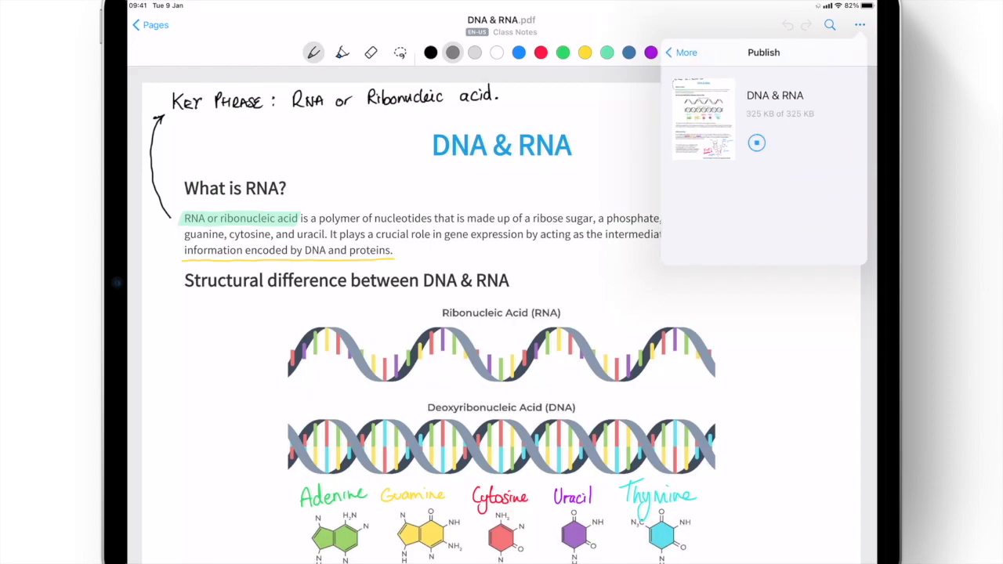